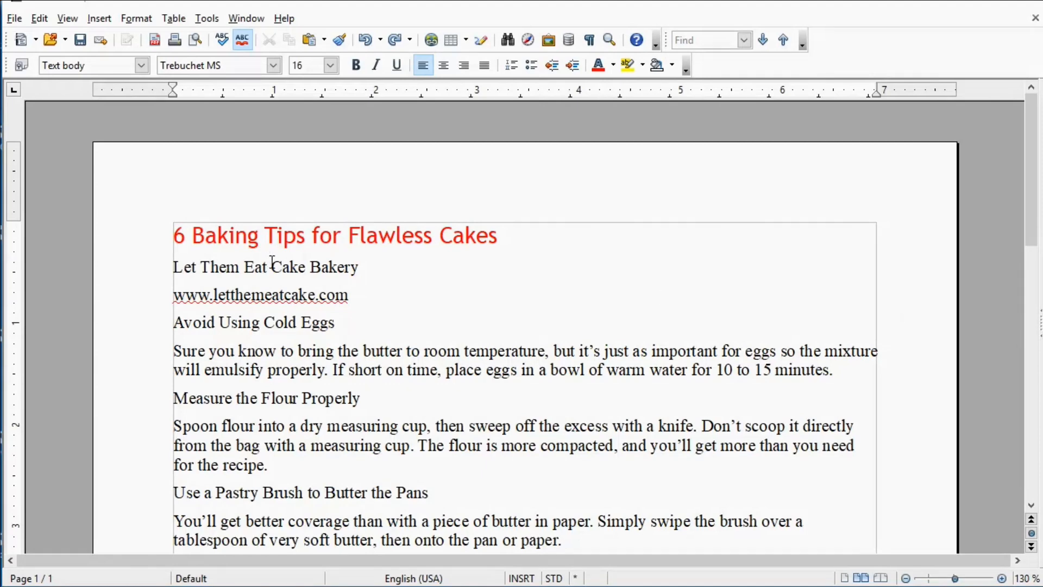
Step: Copy the red title's formatting onto the 'Let Them Eat Cake Bakery' line with Format Paintbrush
click(285, 235)
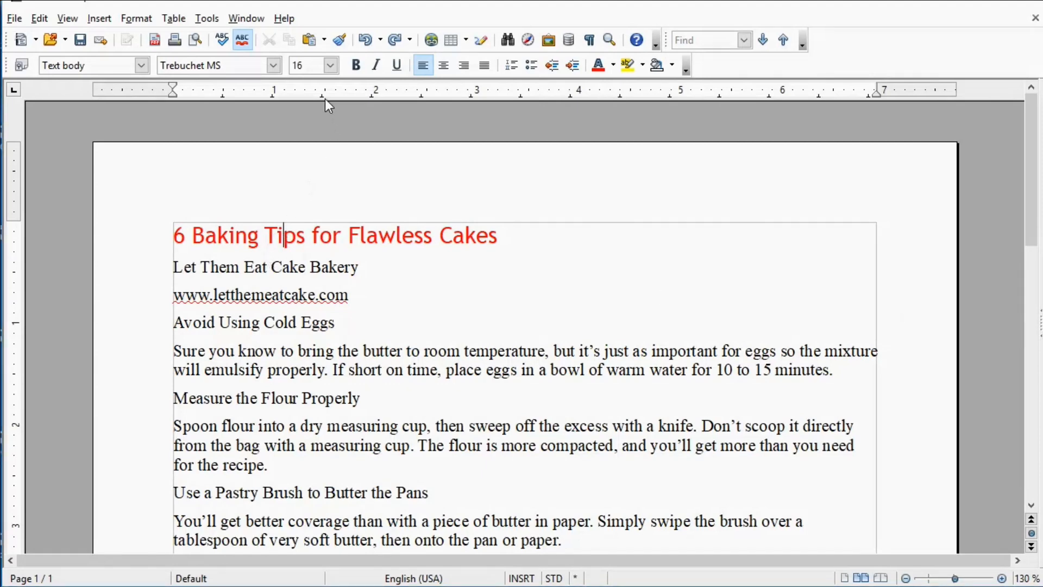
mouse_move(339, 41)
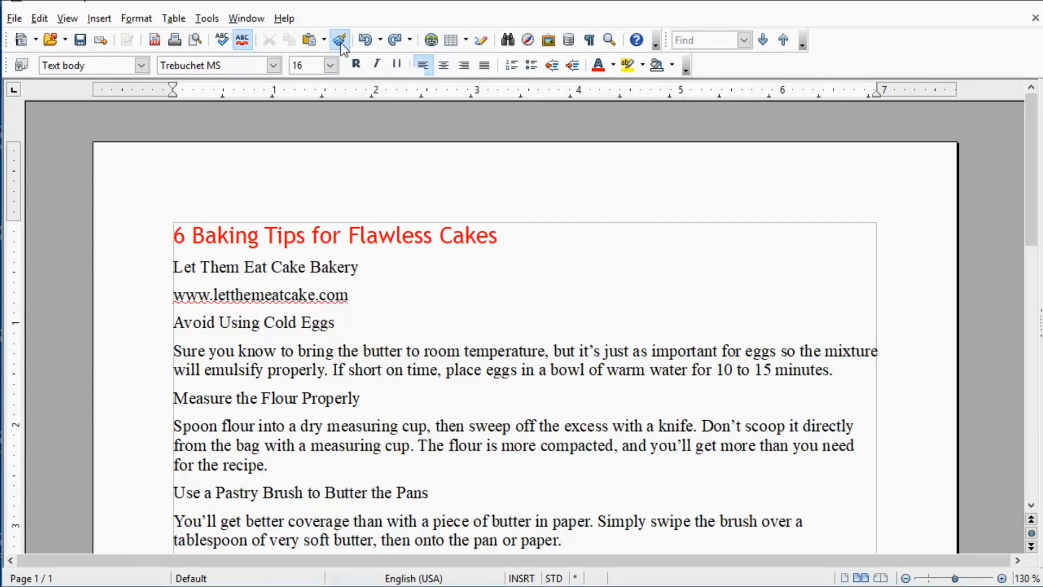
click(339, 40)
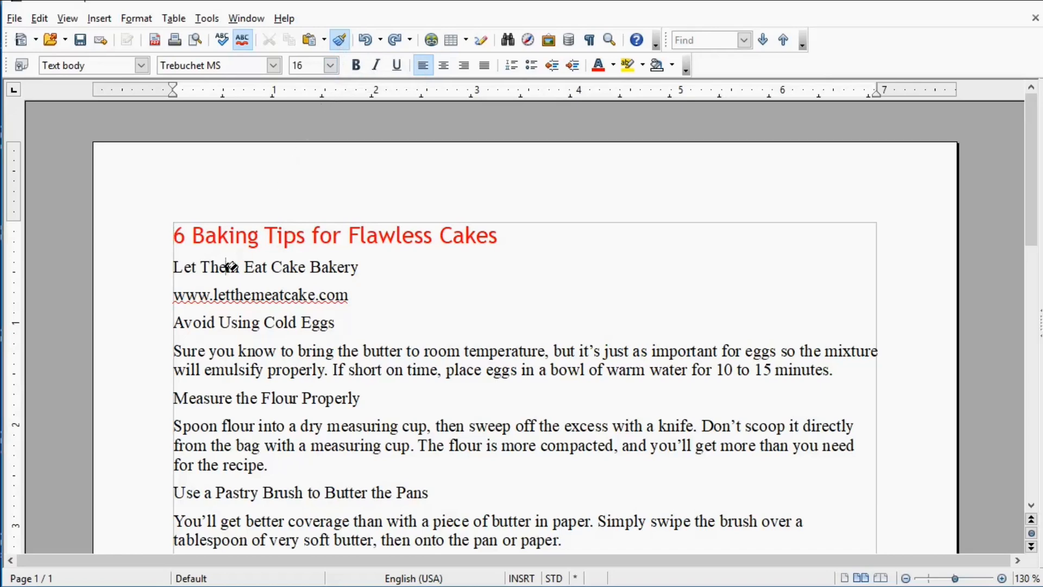
click(177, 267)
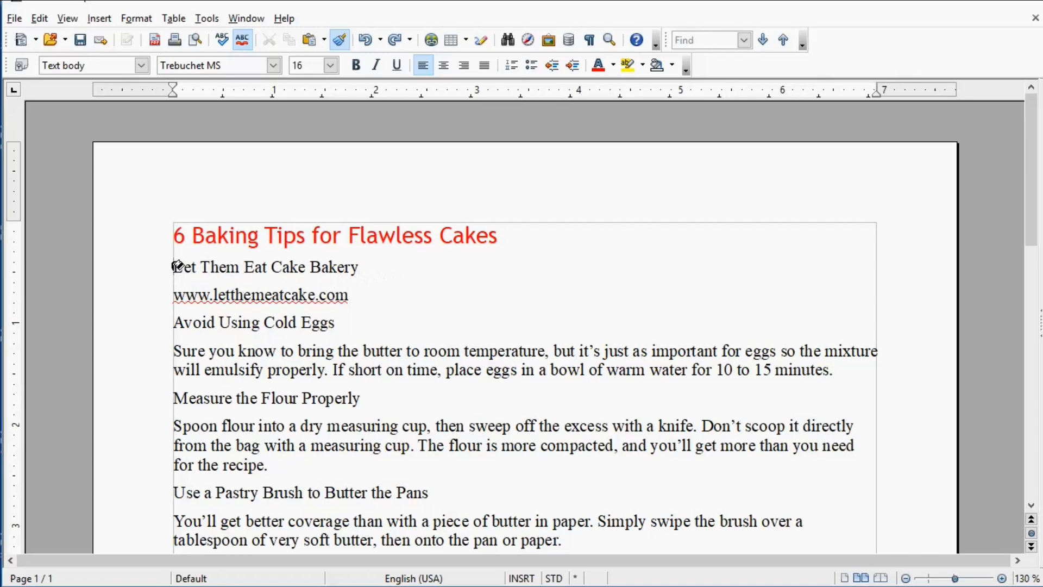
drag(173, 267, 300, 267)
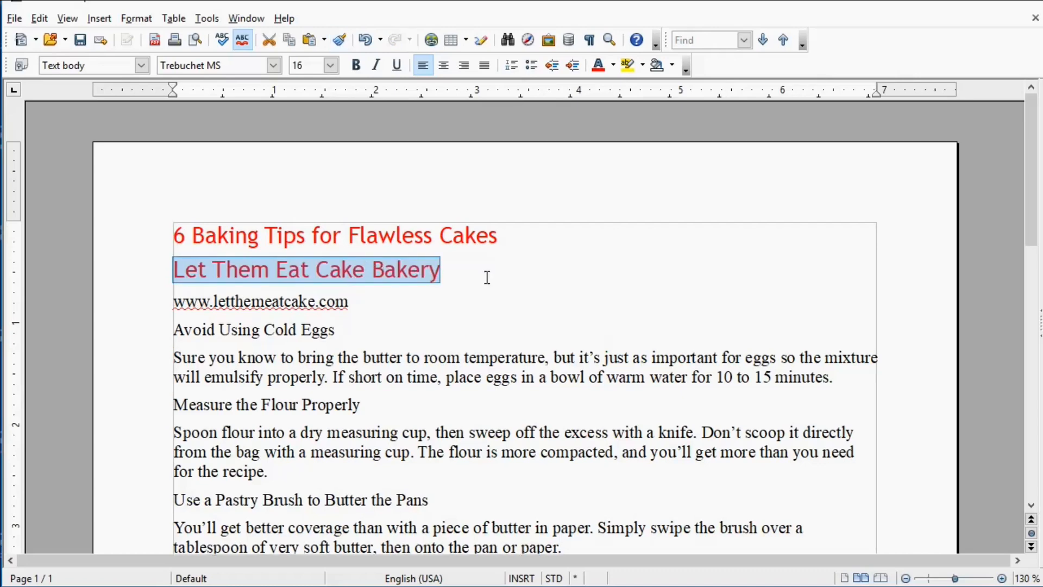
click(661, 279)
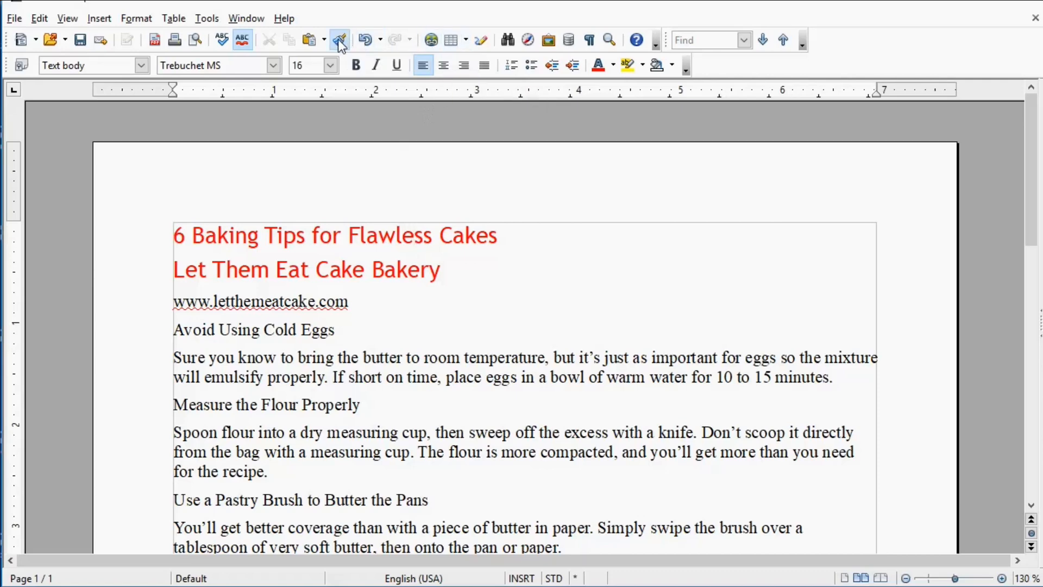
Step: Paint the red heading style onto 'Avoid Using Cold Eggs' and 'Measure the Flour Properly'
click(339, 40)
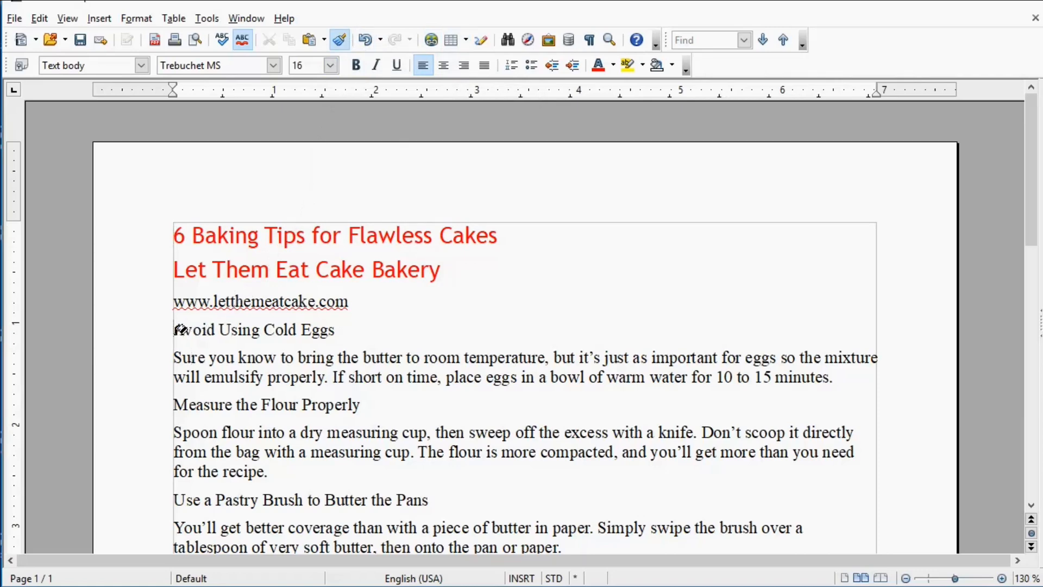
drag(173, 330, 303, 329)
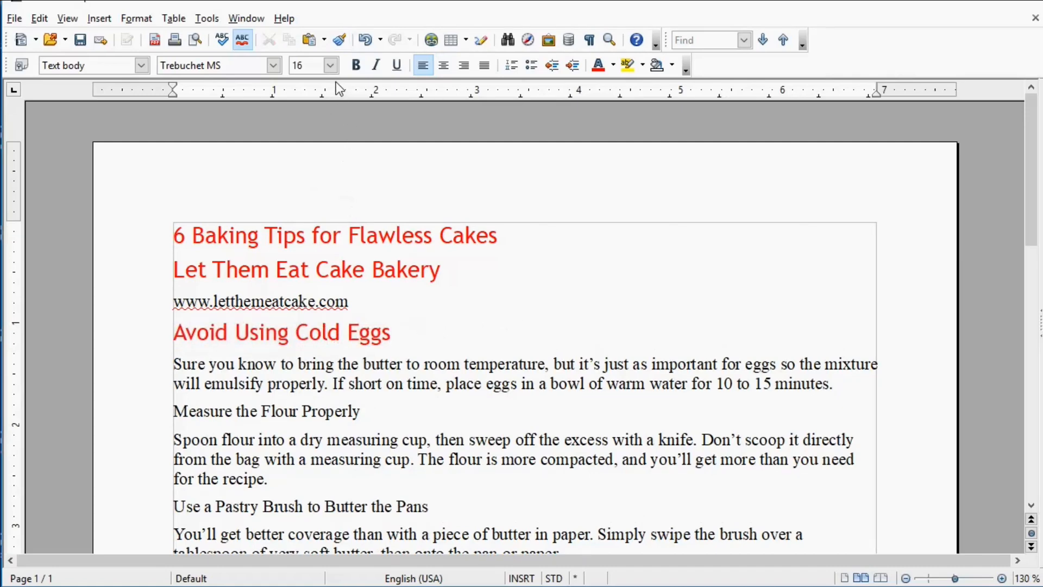
mouse_move(339, 40)
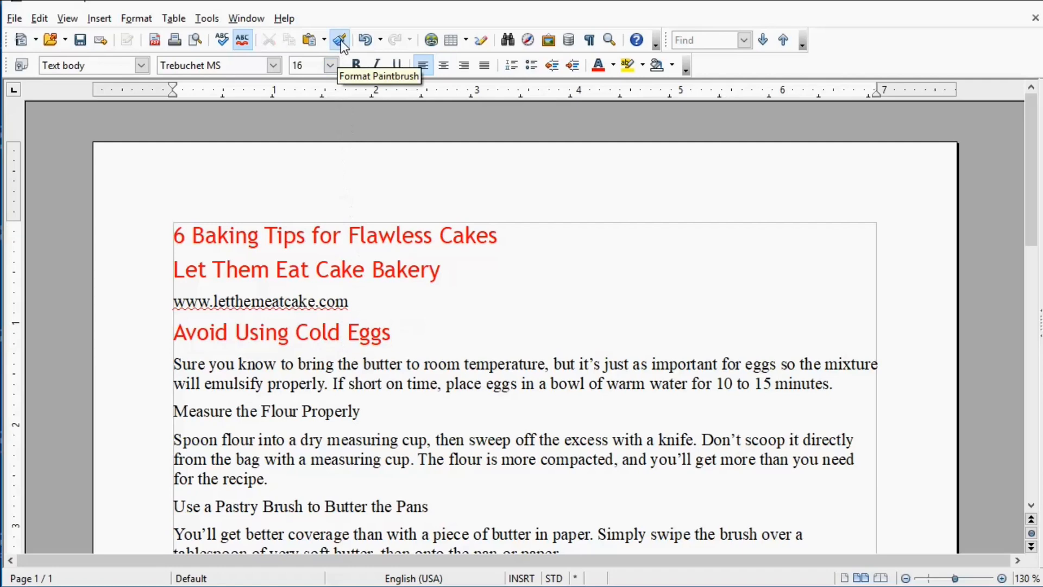
click(340, 40)
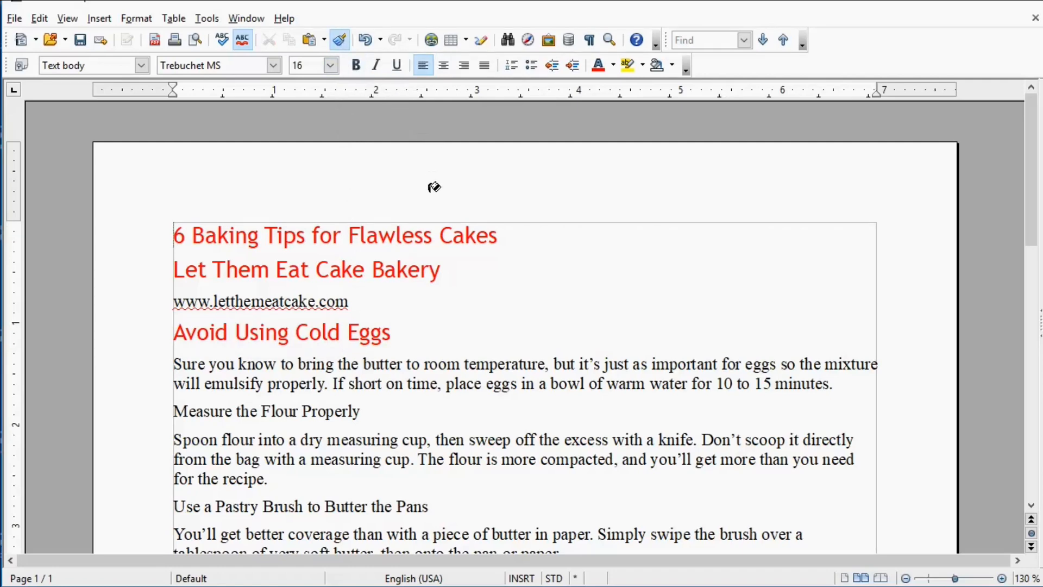
mouse_move(266, 402)
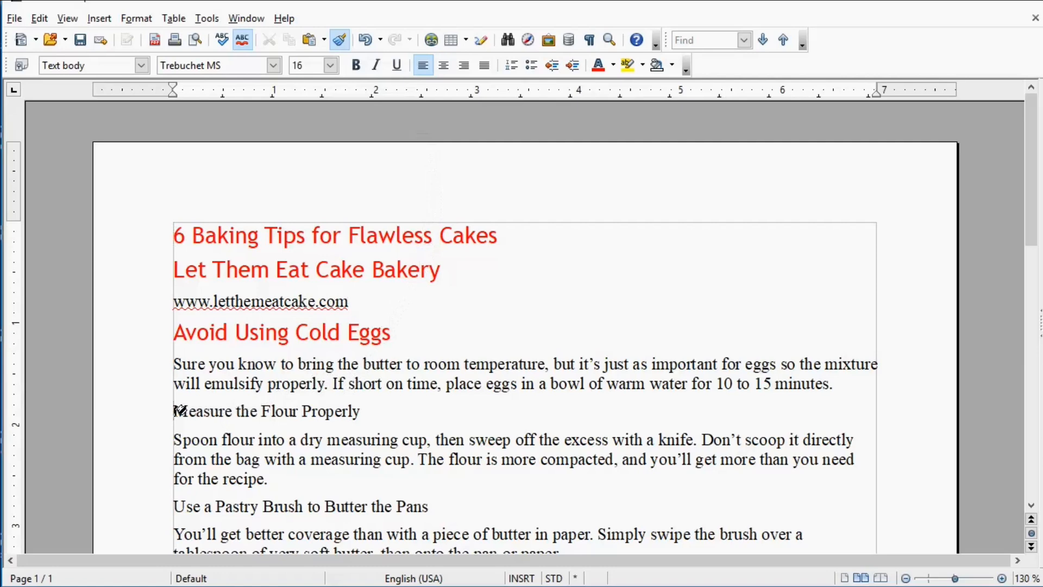
drag(174, 411, 241, 439)
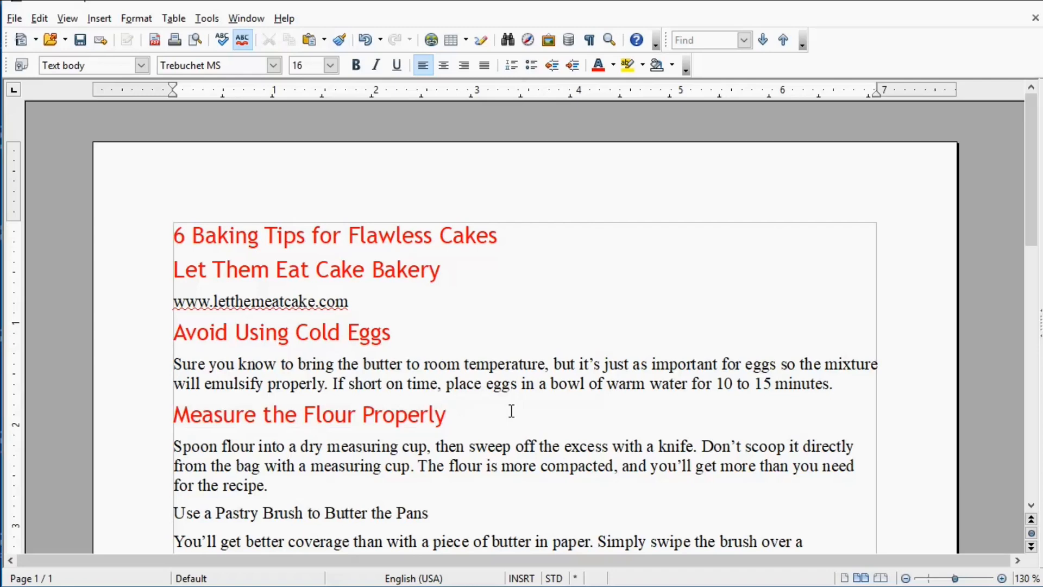
mouse_move(392, 413)
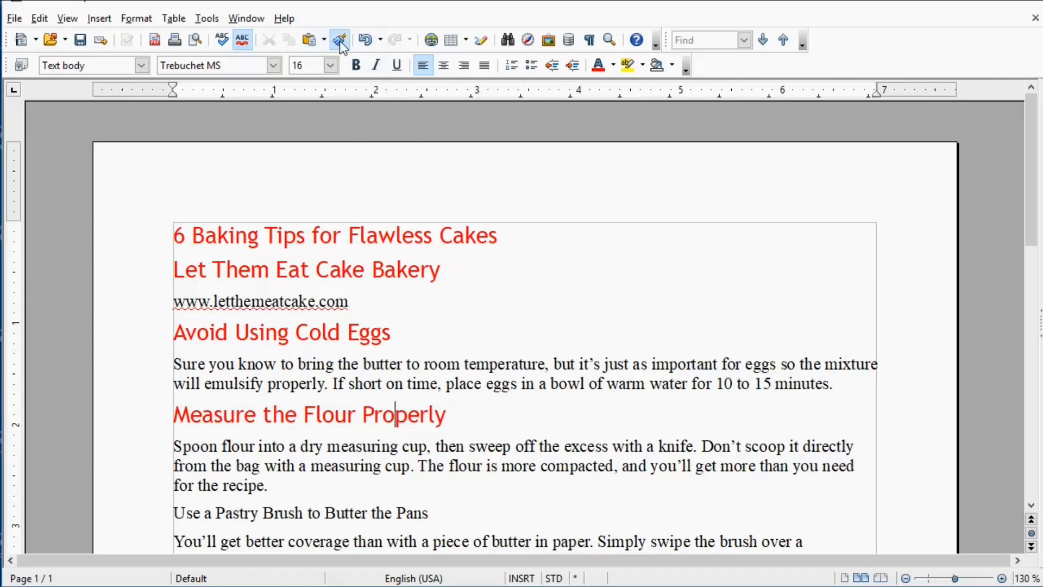
Step: Paint the red heading style onto 'Use a Pastry Brush to Butter the Pans'
click(339, 39)
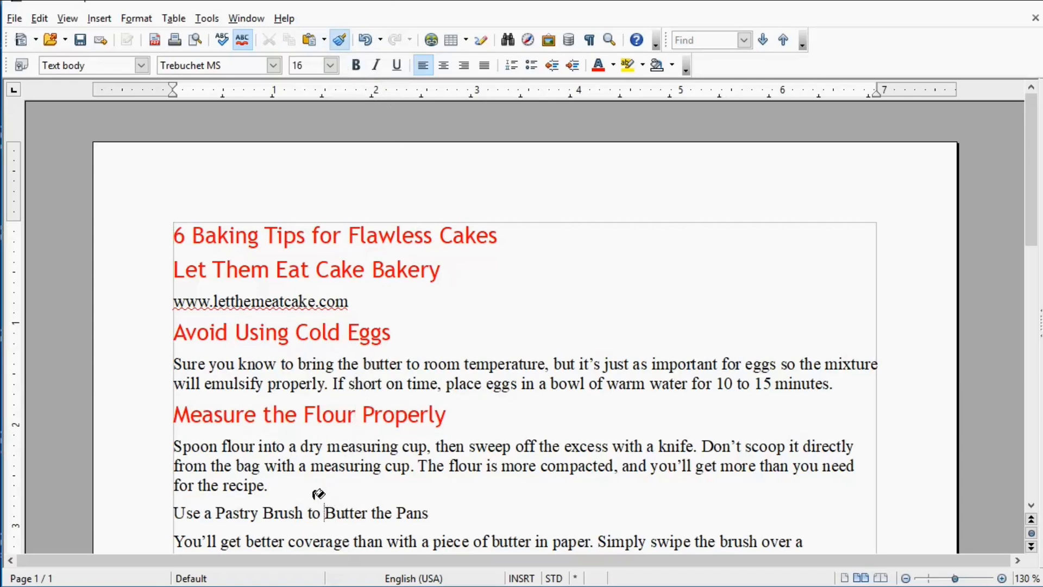
drag(185, 513, 234, 513)
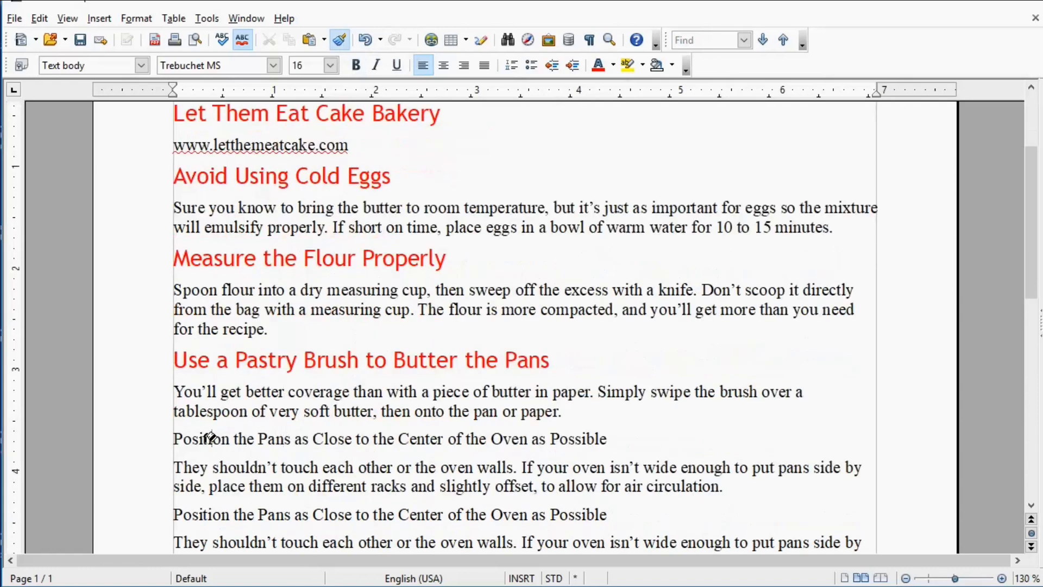
Step: Paint the red style onto the 'Position the Pans…' heading, spilling into the next paragraph's first words
drag(173, 438, 365, 437)
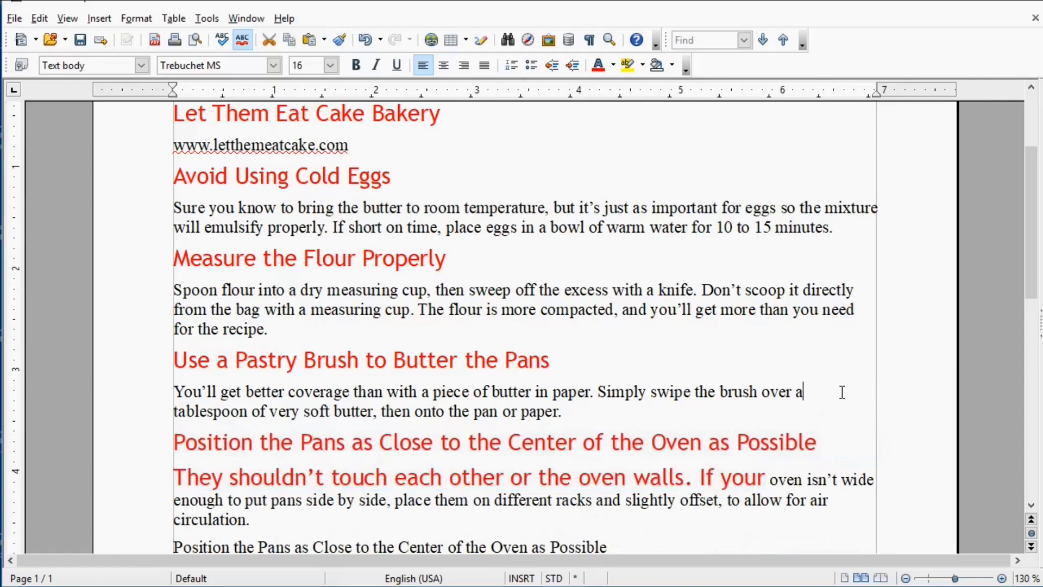
click(220, 40)
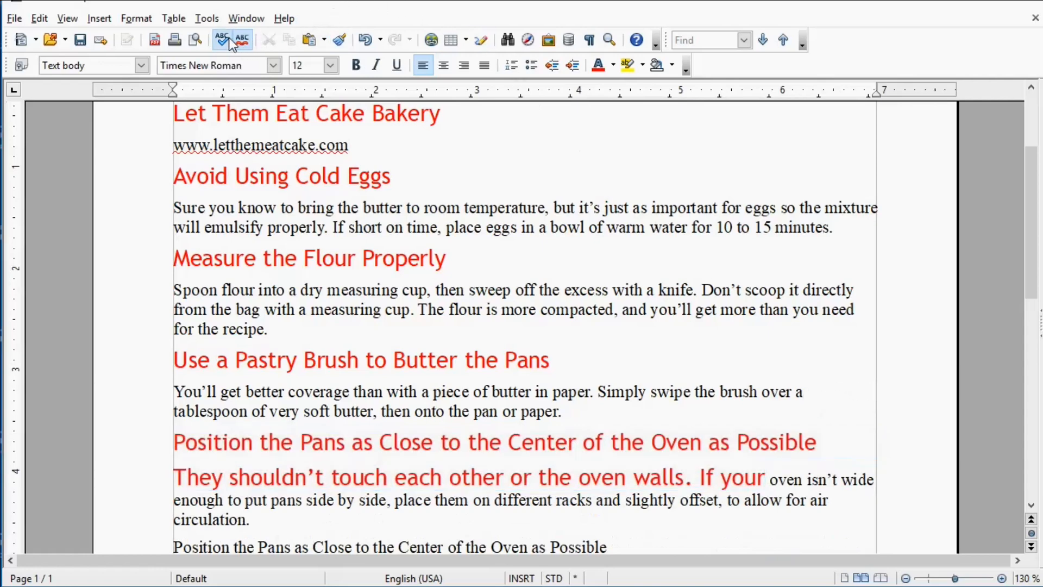